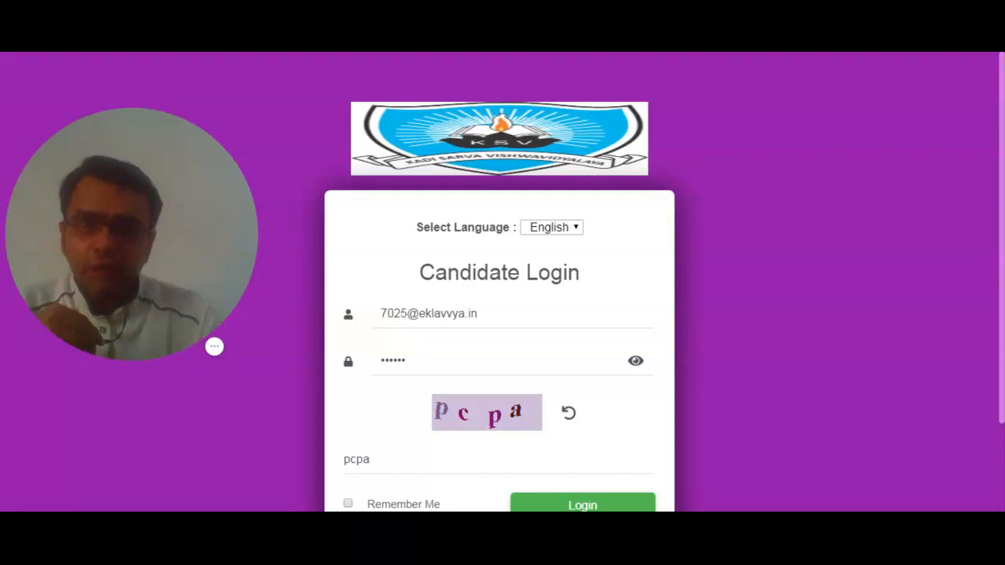
mouse_move(656, 380)
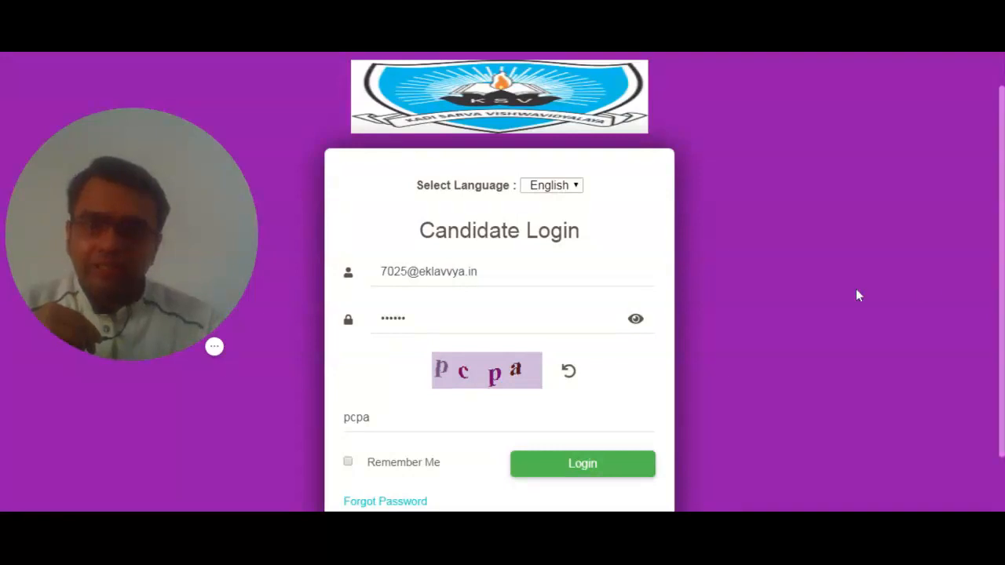
mouse_move(694, 391)
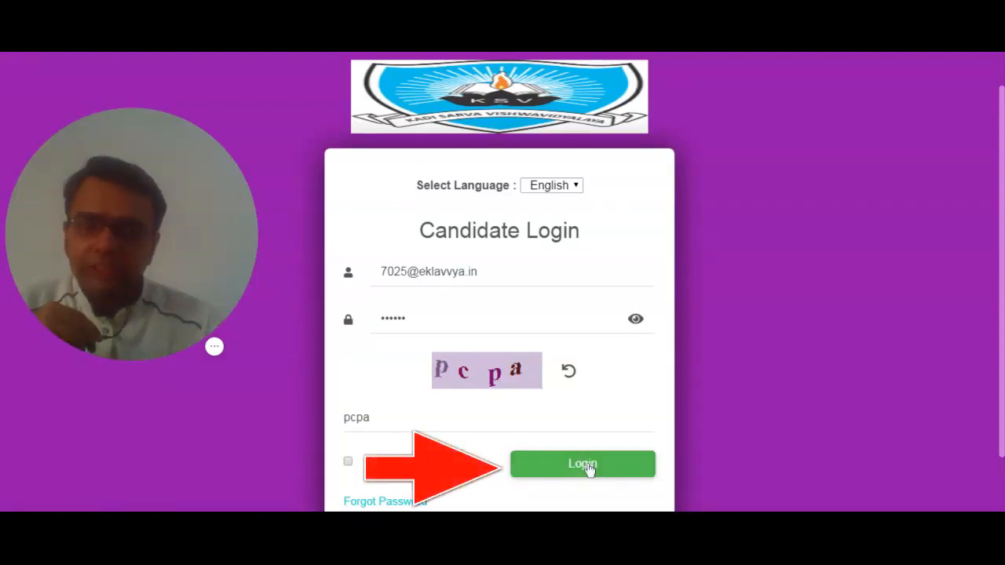
Log in to the candidate account with the entered email, password and captcha
left_click(581, 463)
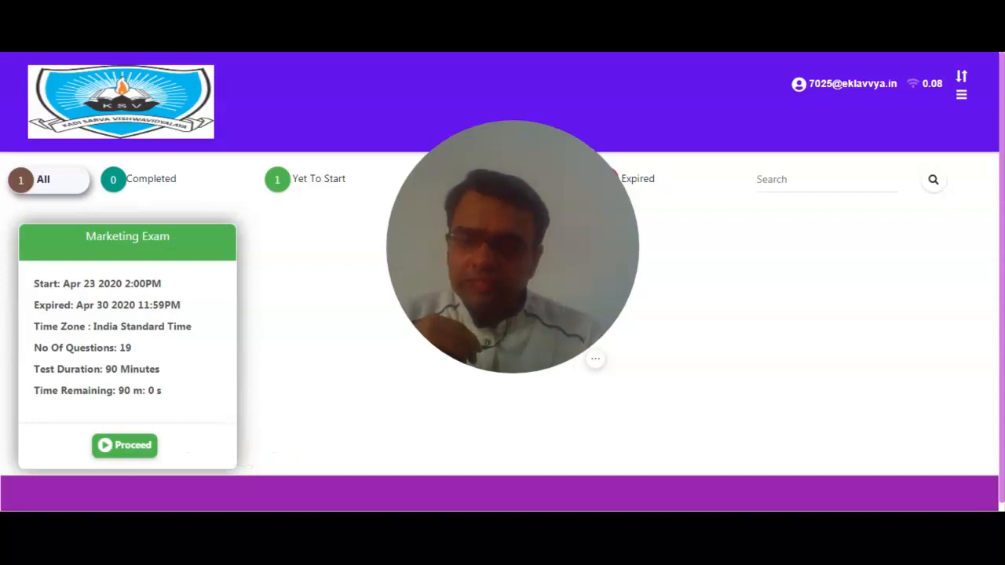
Proceed into the Marketing Exam, agree the candidate details are correct and confirm them
left_click(124, 446)
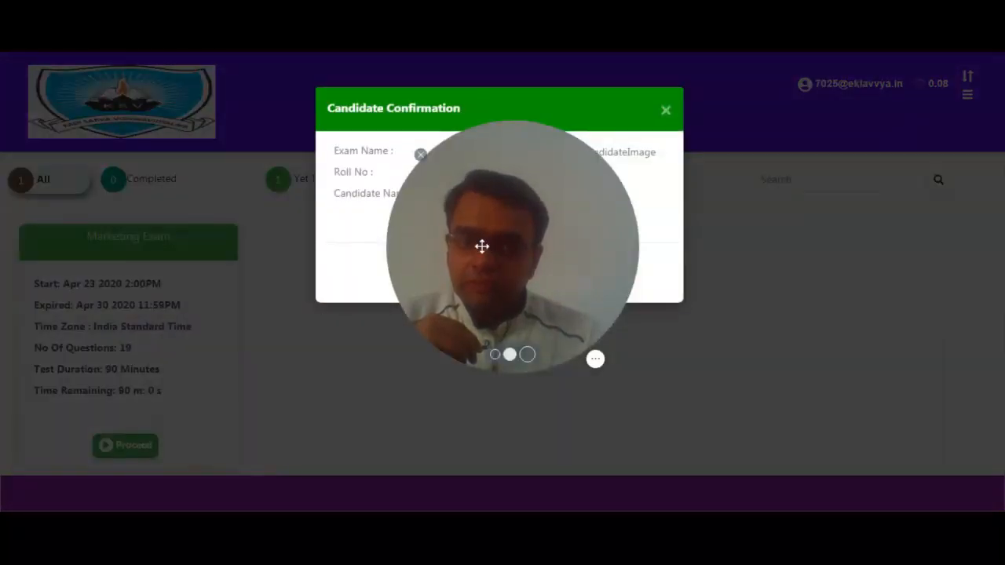
left_click_drag(510, 248, 828, 295)
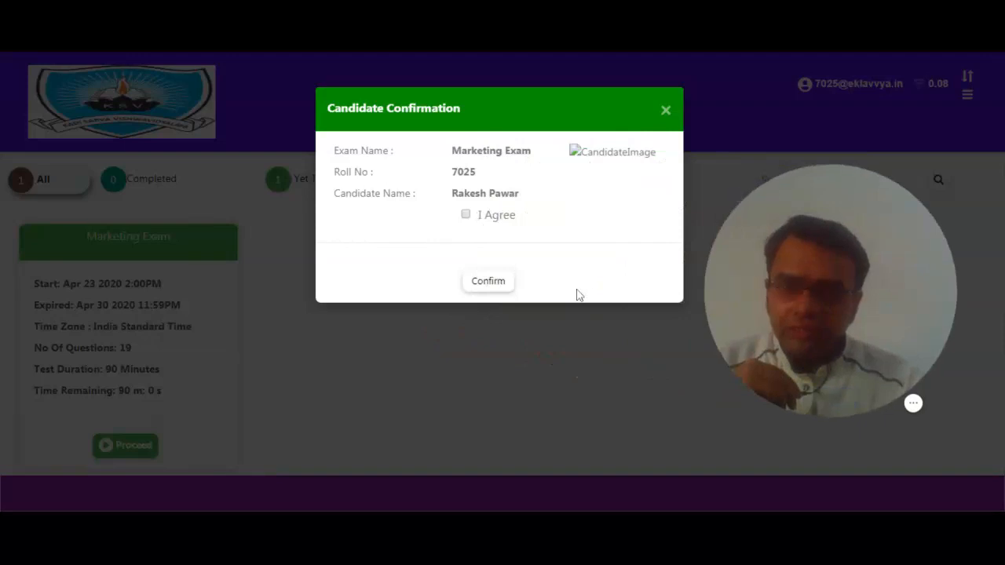
left_click(465, 214)
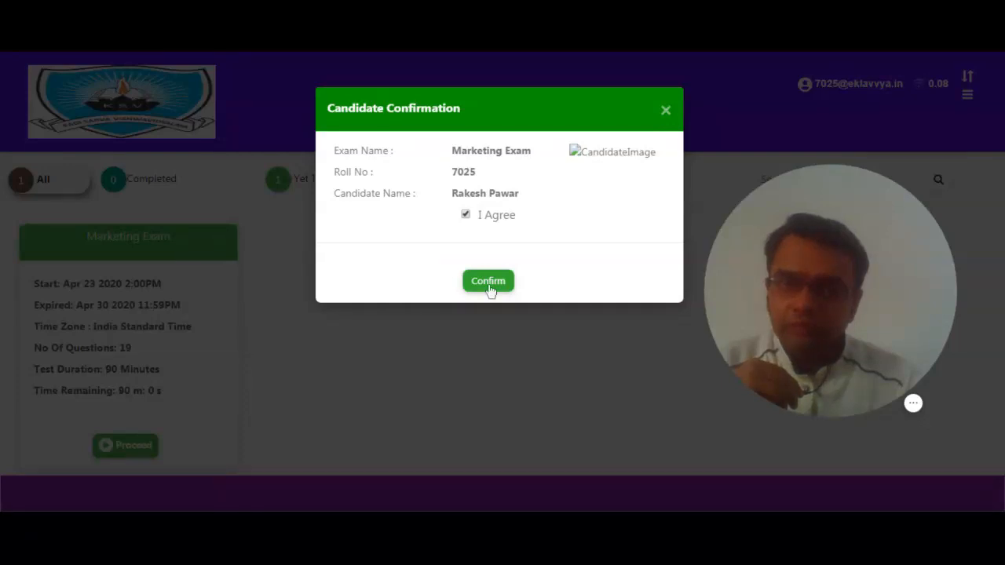
left_click(486, 281)
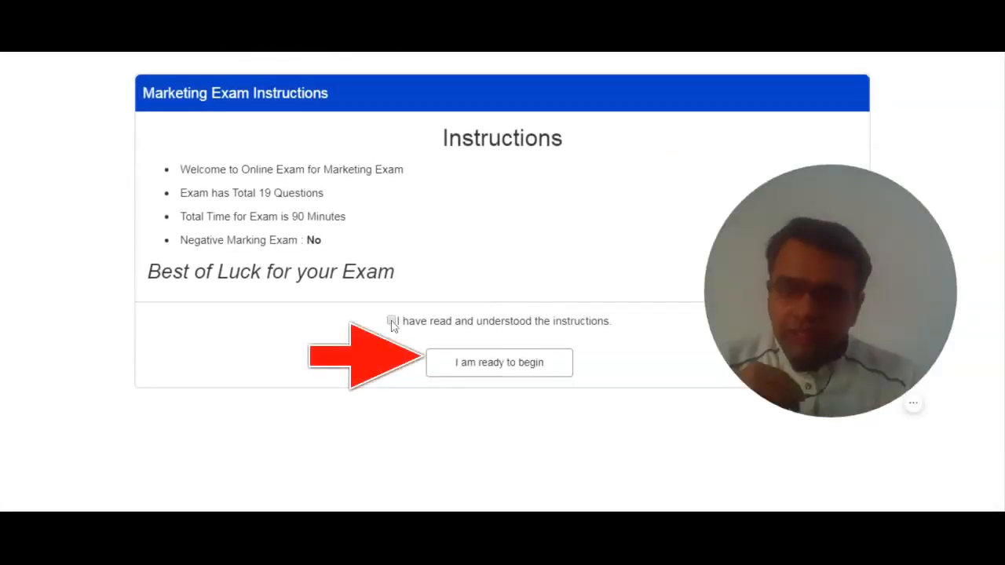
Acknowledge 'I have read and understood the instructions' for the Marketing Exam
left_click(391, 320)
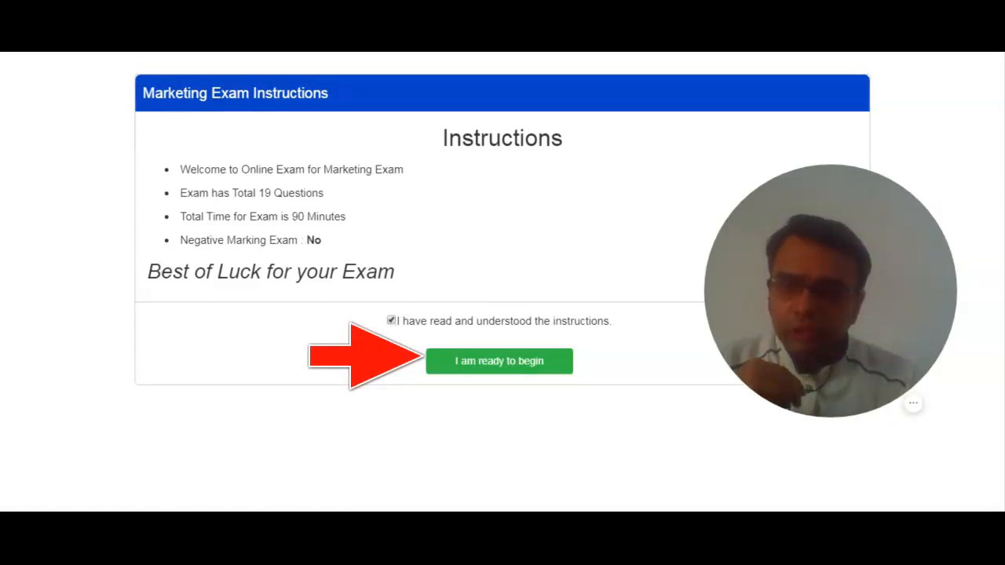
mouse_move(386, 234)
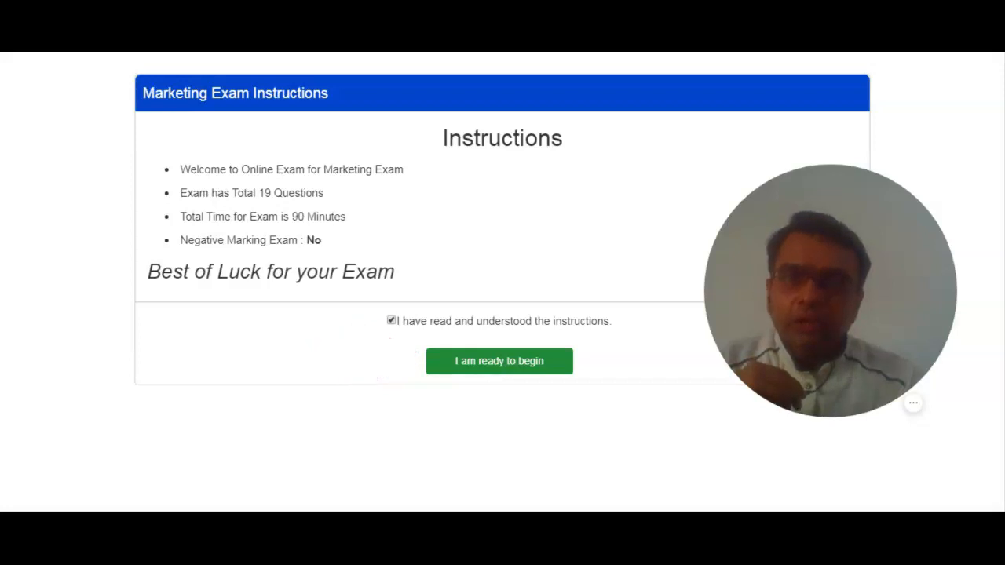
Begin the exam, answer Question 1 with 'From 66.6 to 86.5' and Question 2 with 'indirect, direct'
left_click(499, 361)
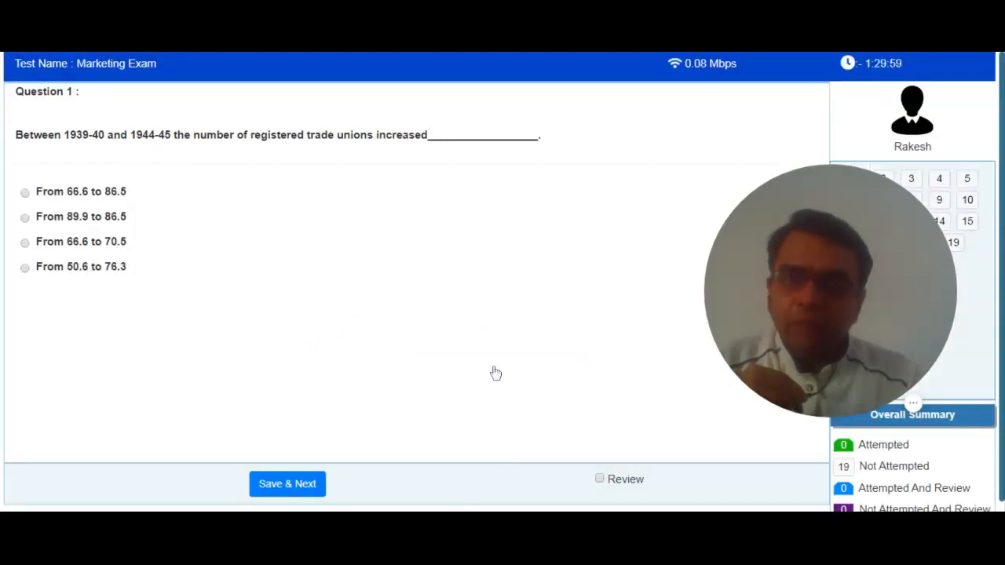
mouse_move(716, 297)
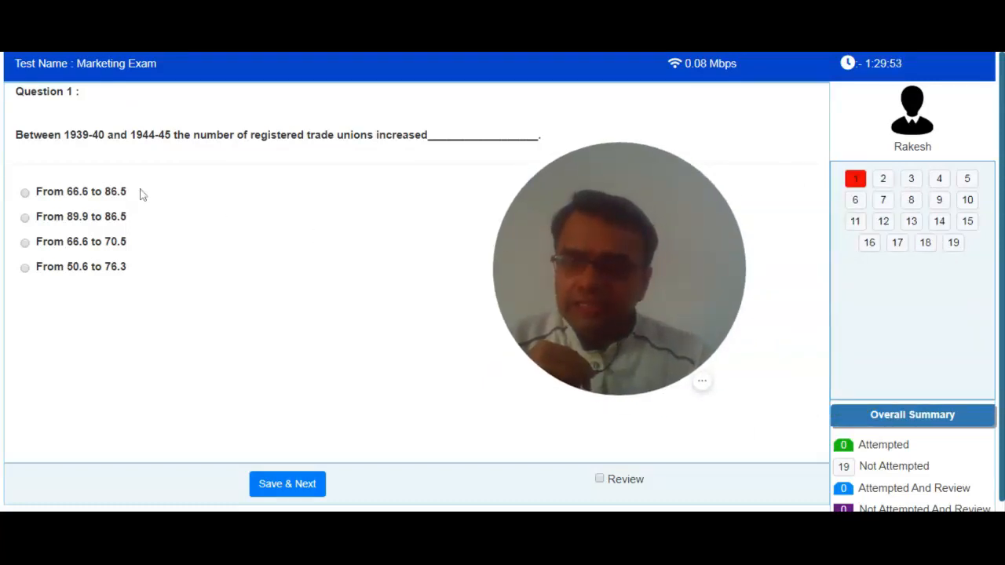
left_click(25, 191)
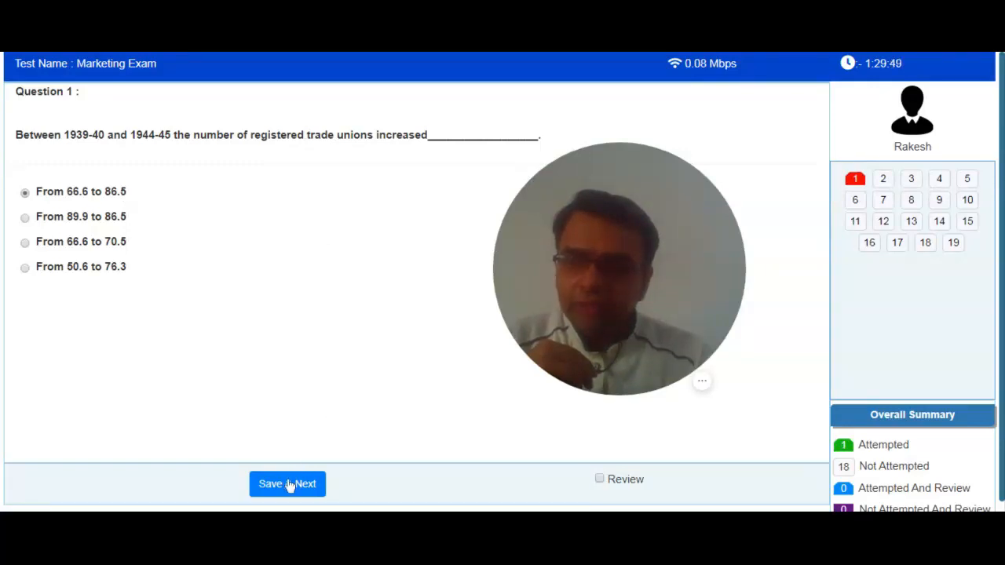
left_click(286, 483)
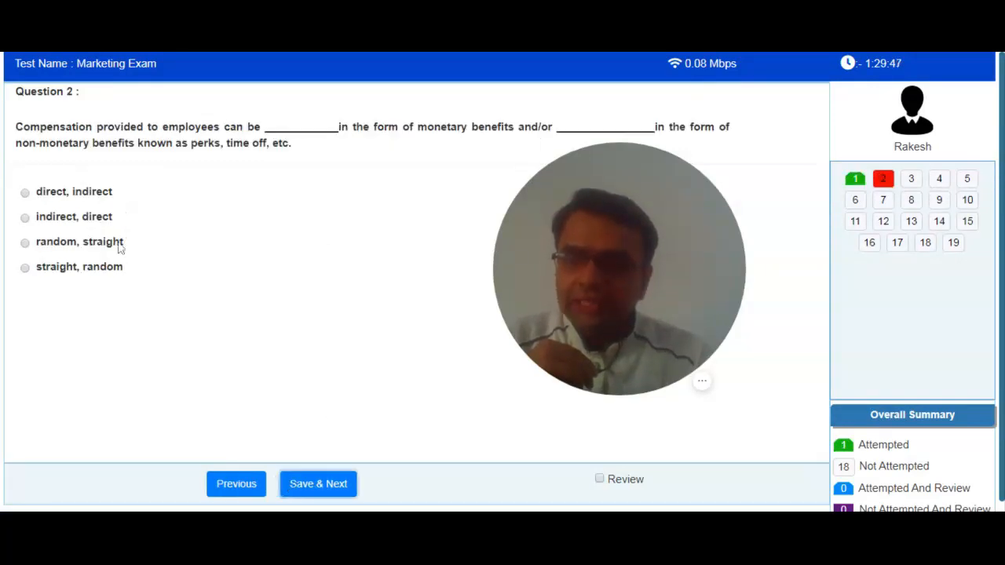
left_click(25, 217)
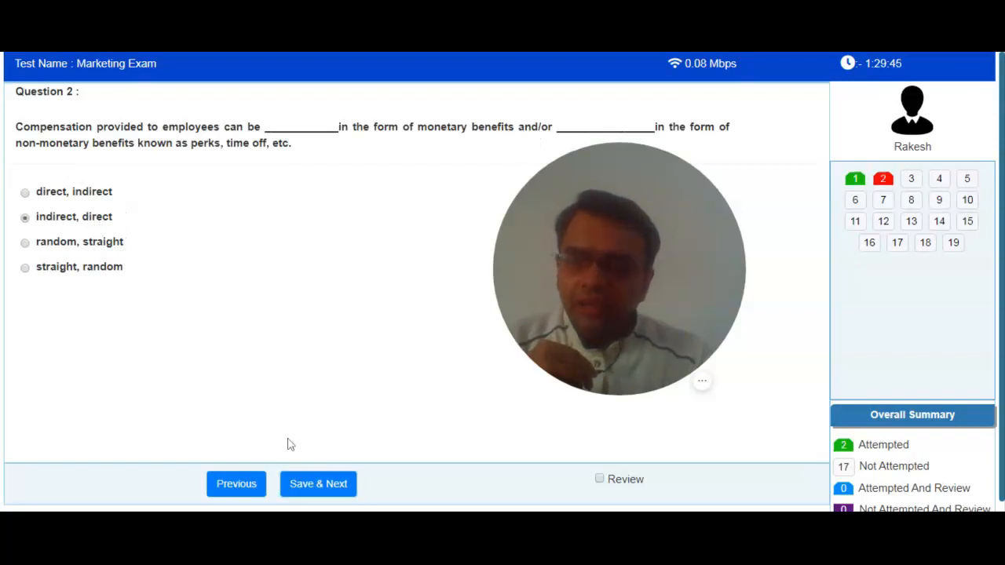
left_click(317, 484)
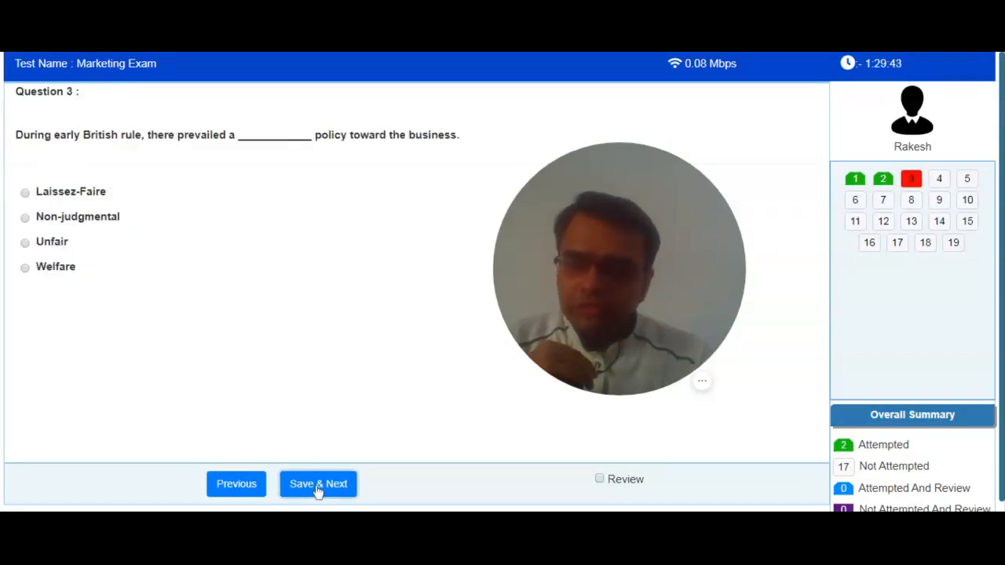
mouse_move(550, 304)
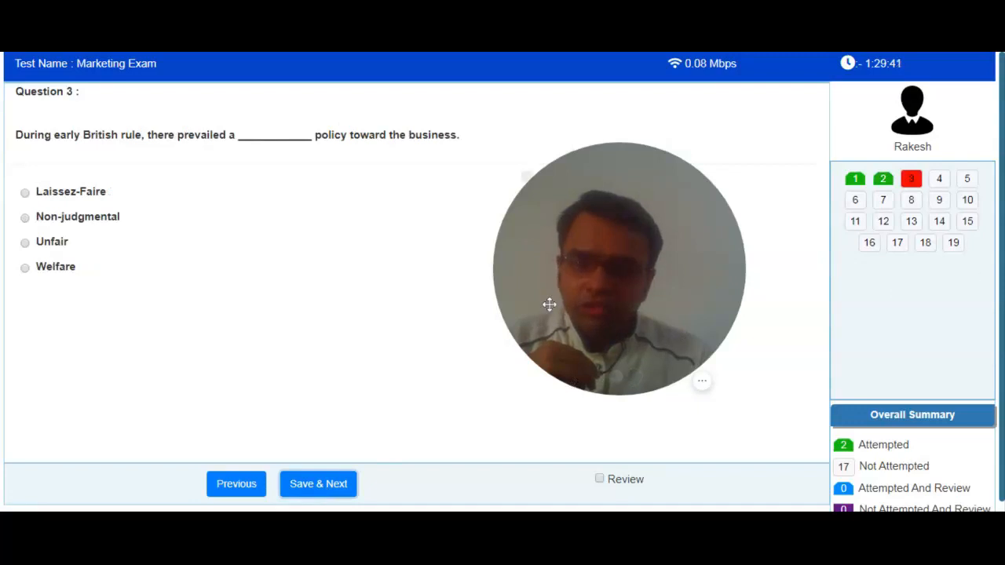
Flag Question 3 for review, then answer Question 4 'stress increasing', flag it, and move to Question 5
left_click(599, 478)
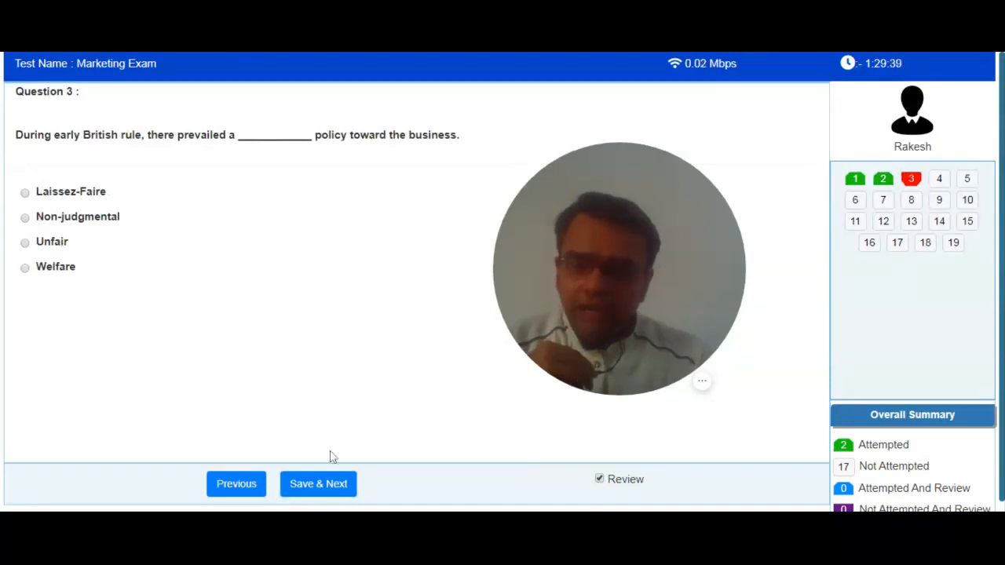
left_click(317, 484)
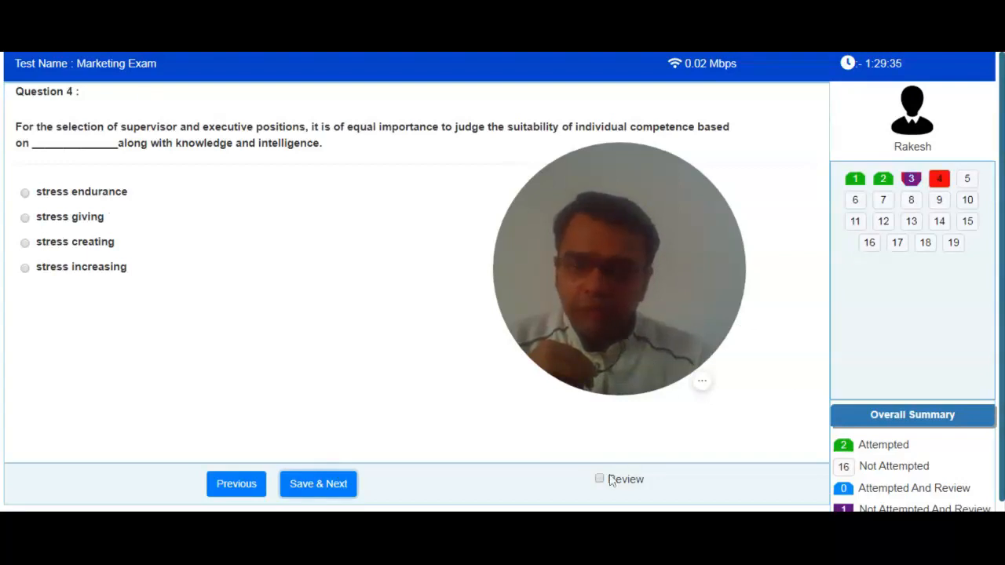
left_click(600, 479)
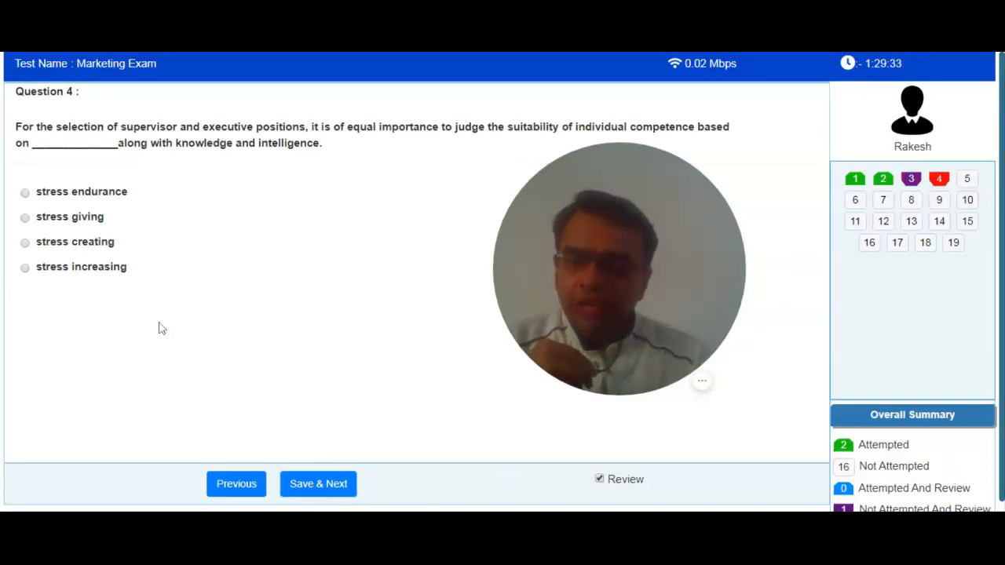
left_click(26, 267)
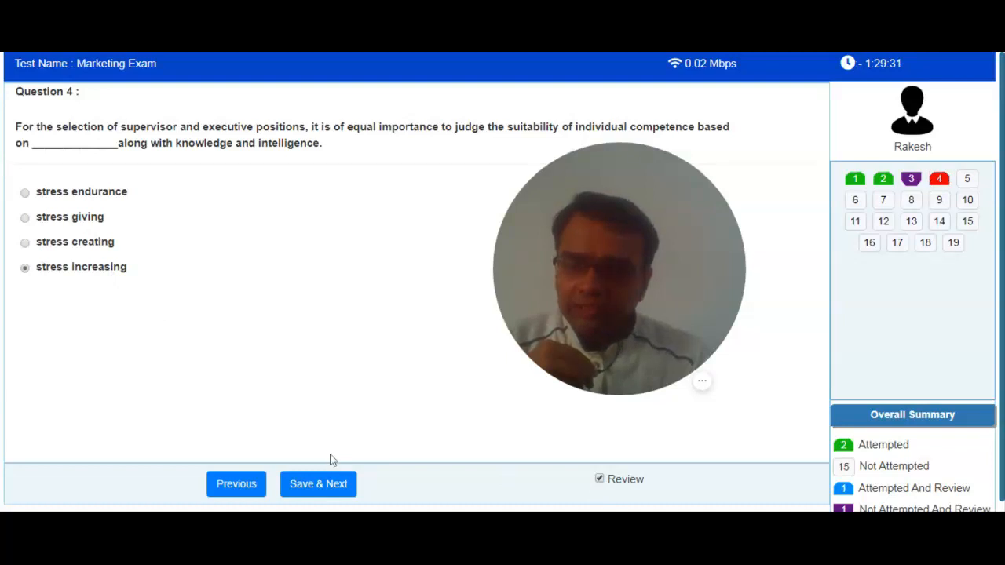
left_click(318, 483)
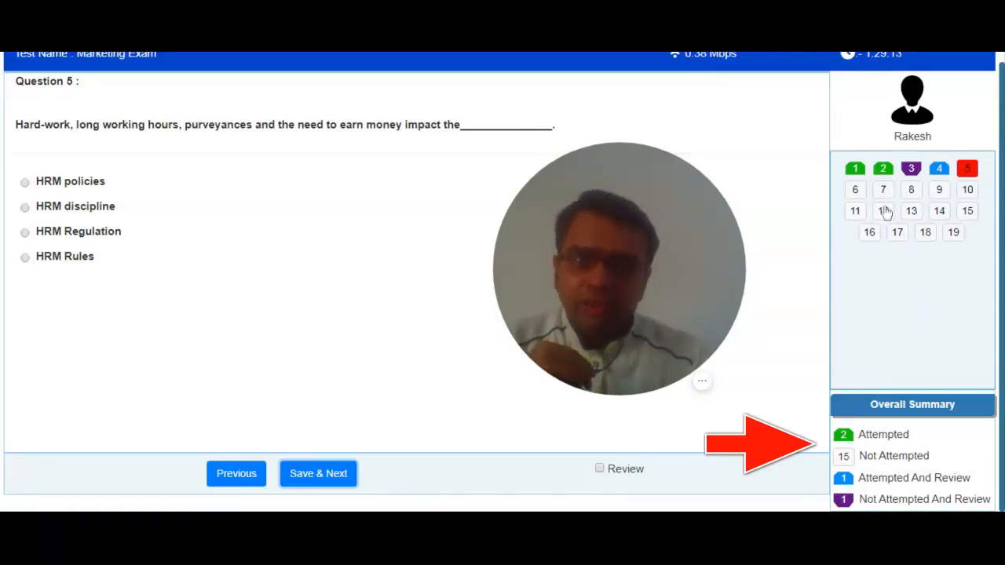
Jump to Question 12 and dictate its essay answer, ending with a full stop and 'ok'
left_click(882, 211)
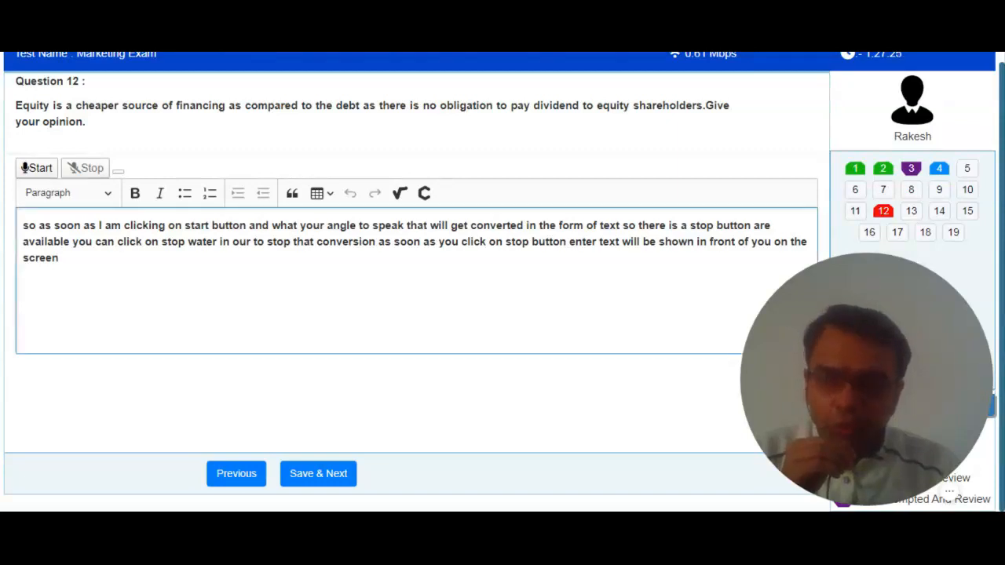
type(".")
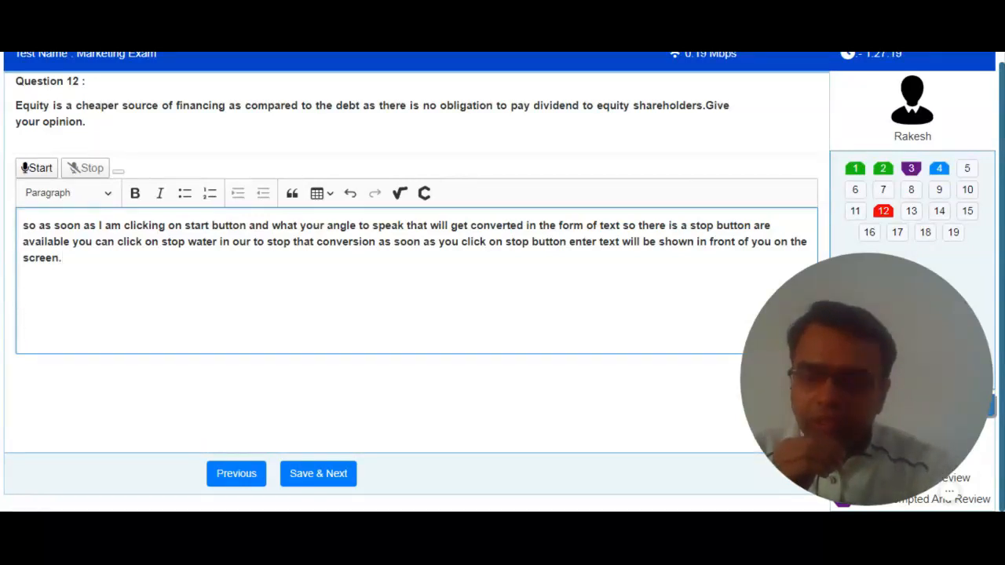
type("ok")
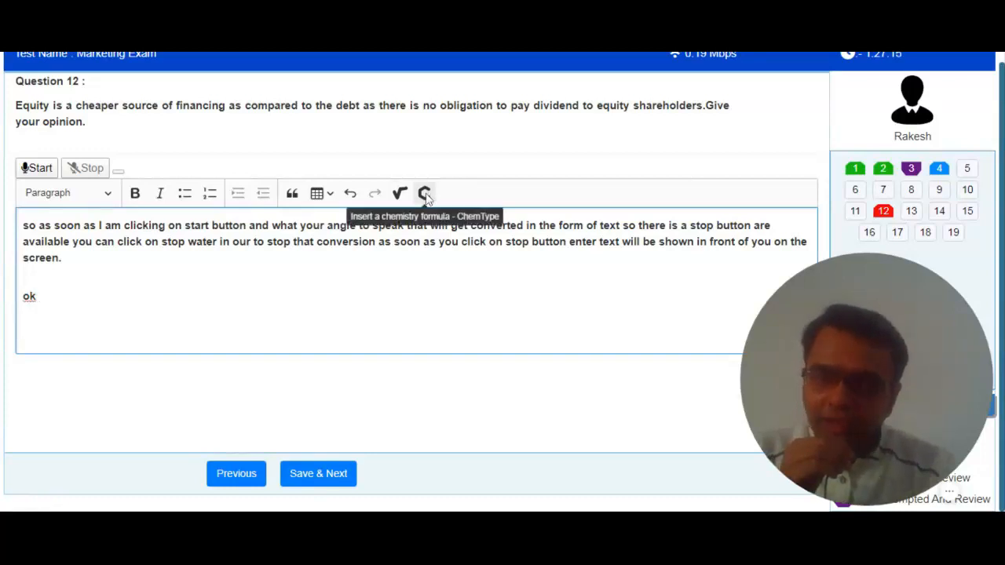
Insert the square root of 66 into the answer using MathType
left_click(423, 193)
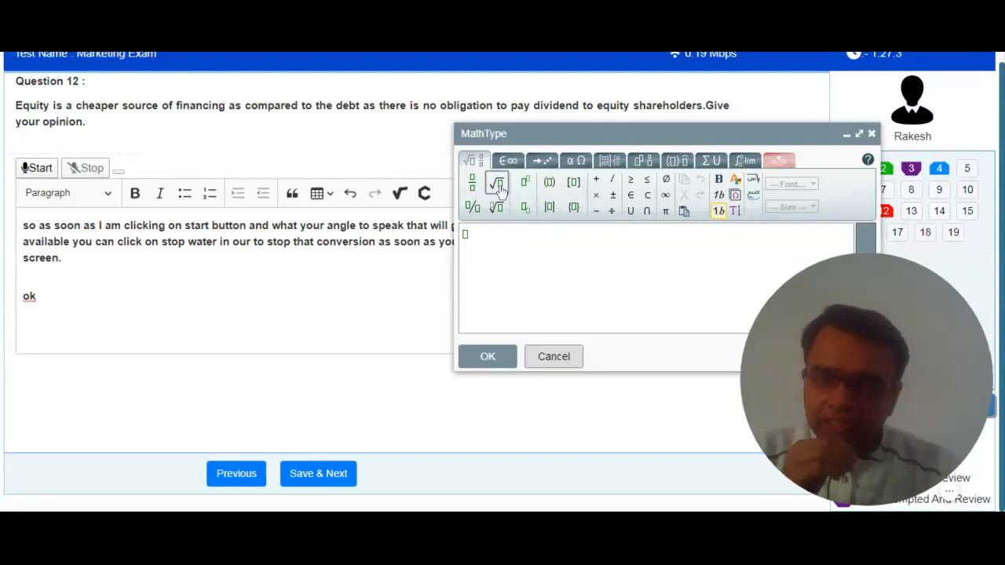
left_click(496, 182)
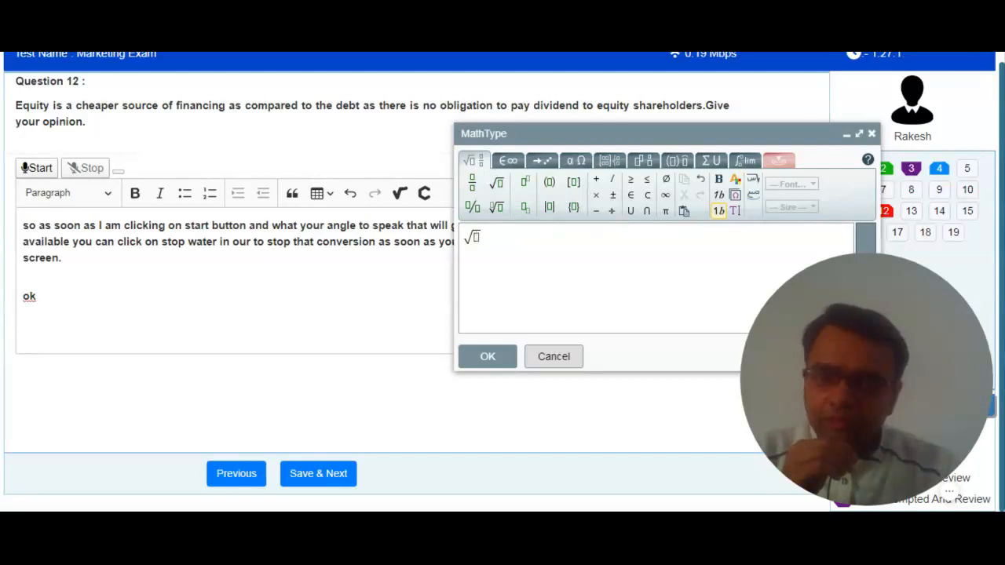
type("66")
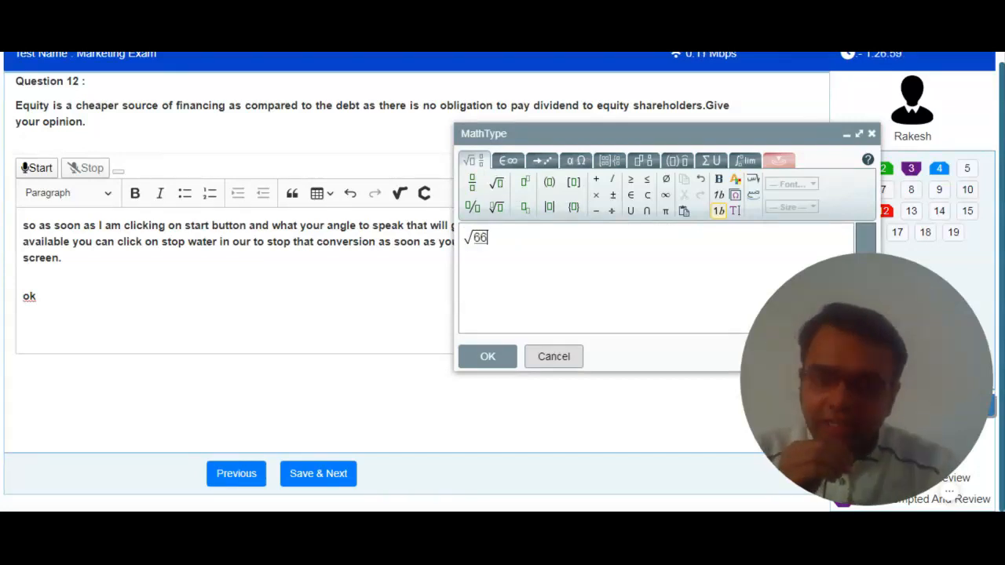
left_click(487, 356)
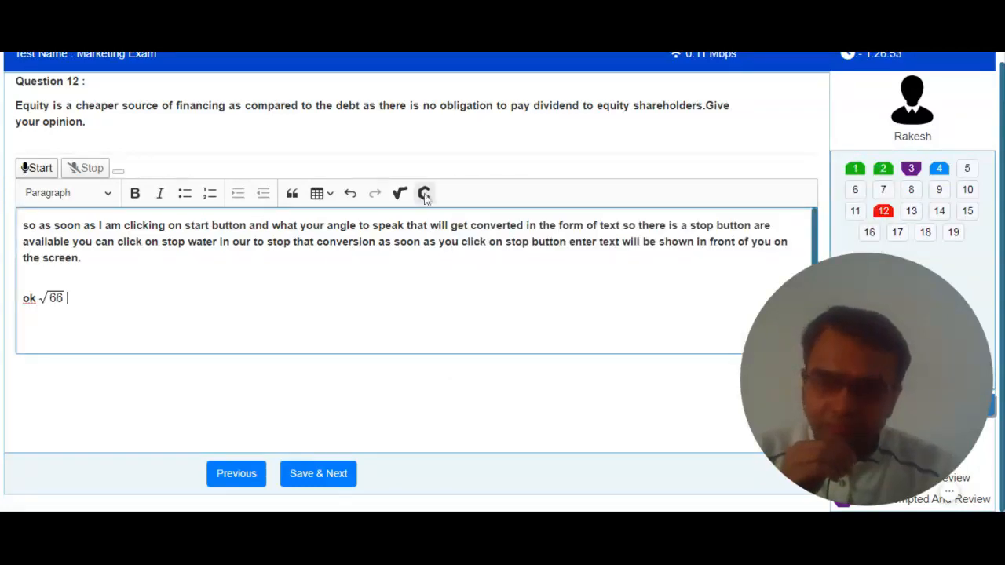
Insert Δ67 into the answer using ChemType
left_click(423, 193)
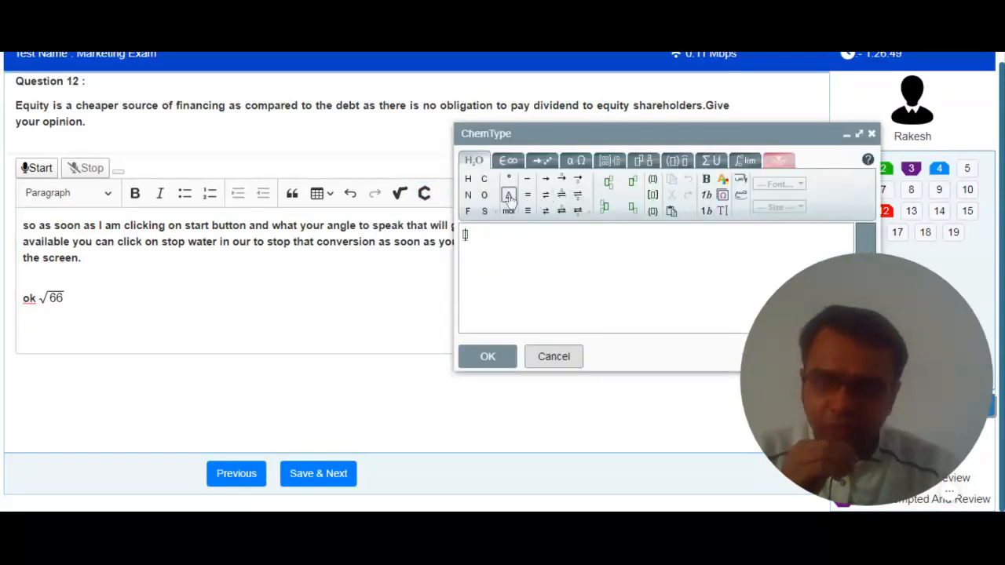
left_click(508, 195)
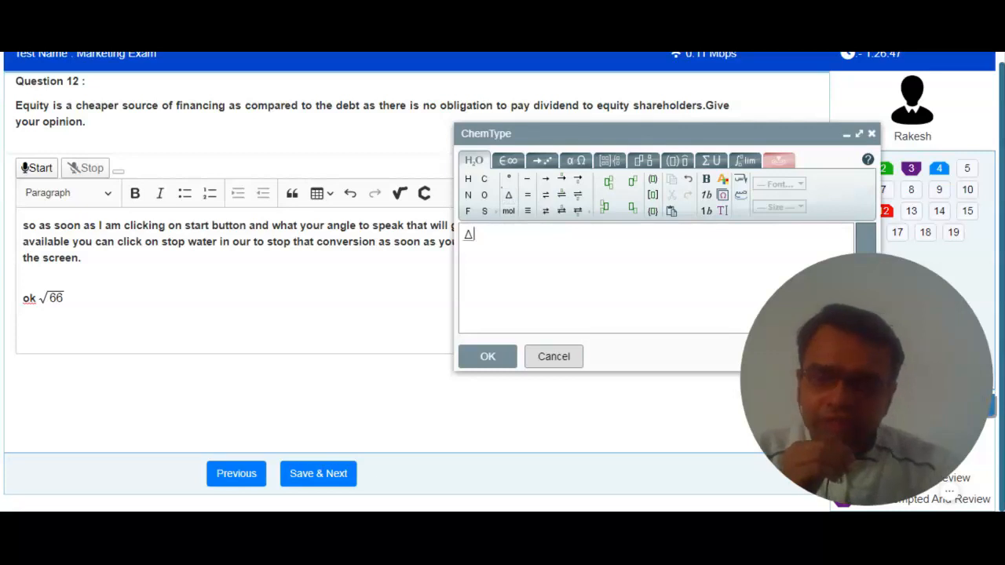
type("67")
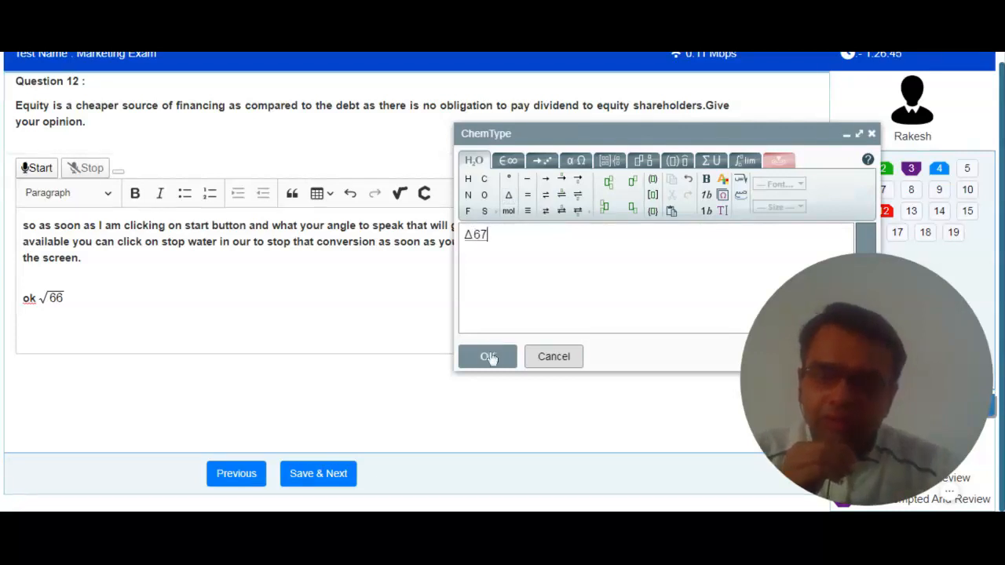
left_click(487, 355)
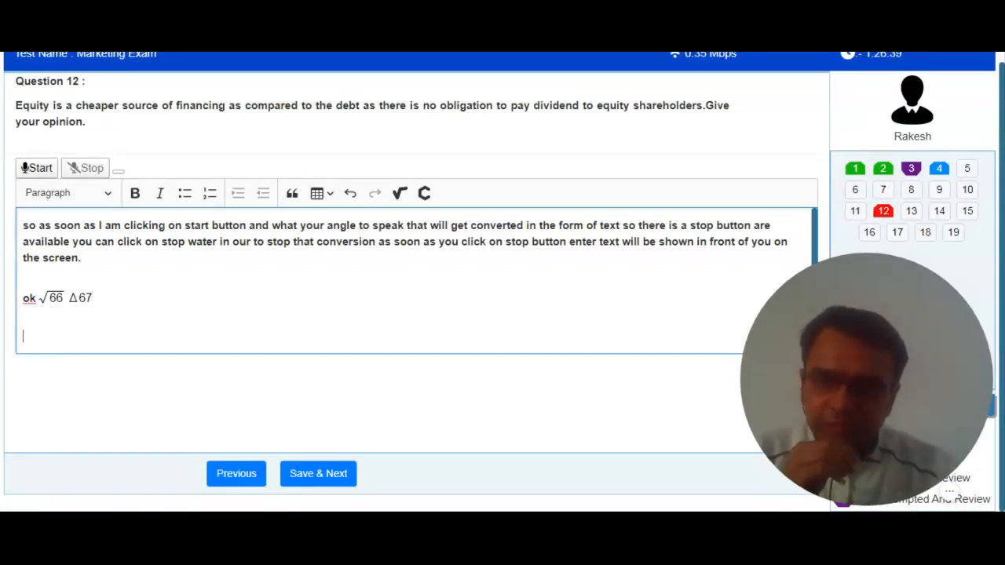
mouse_move(317, 193)
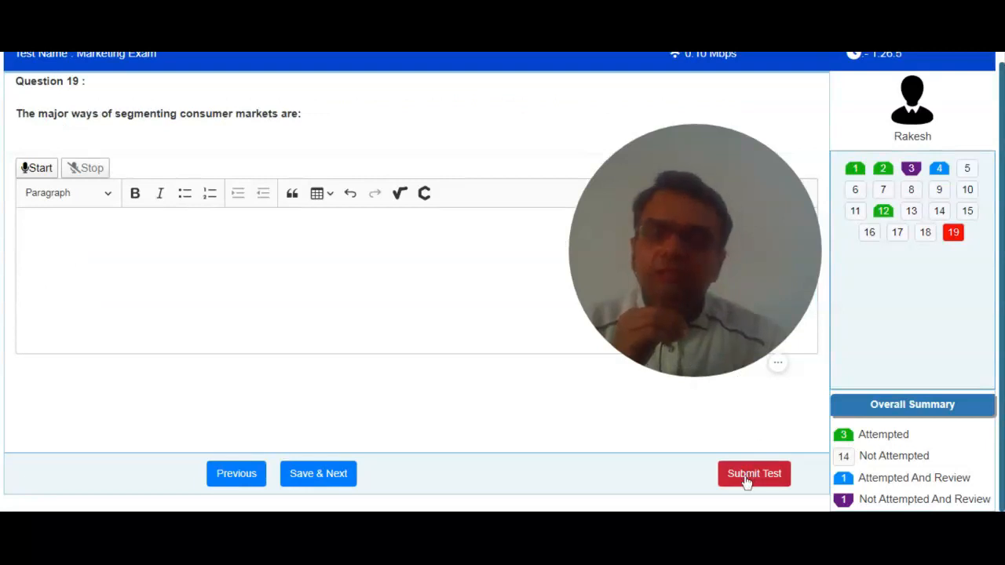
Save Question 12's answer and move to the last question, Question 19
left_click_drag(693, 248, 728, 185)
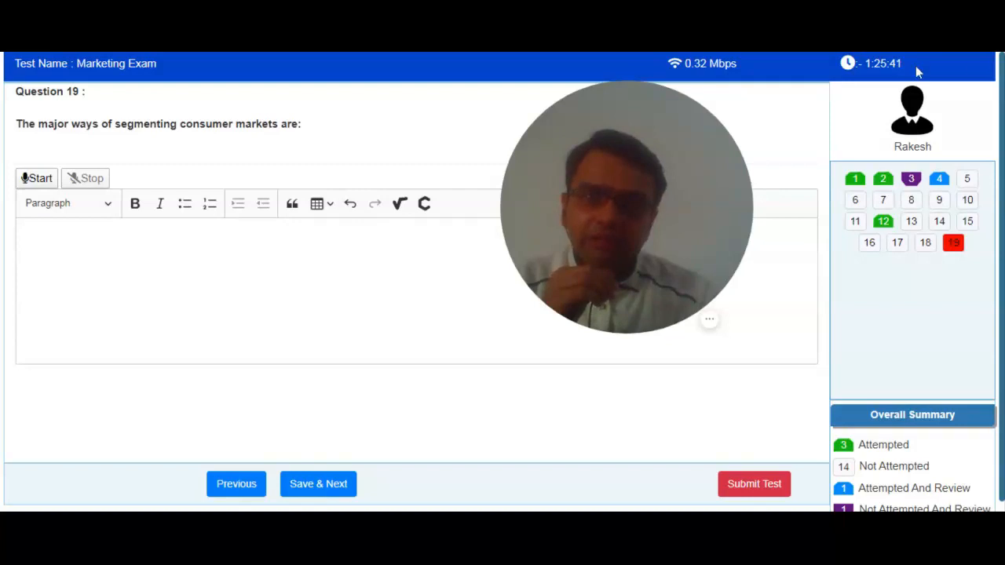
mouse_move(753, 434)
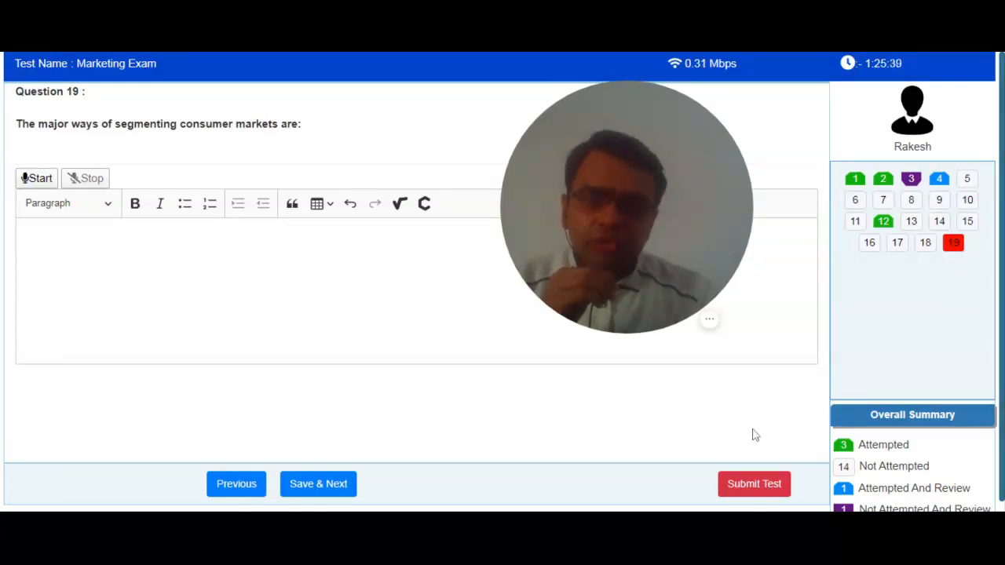